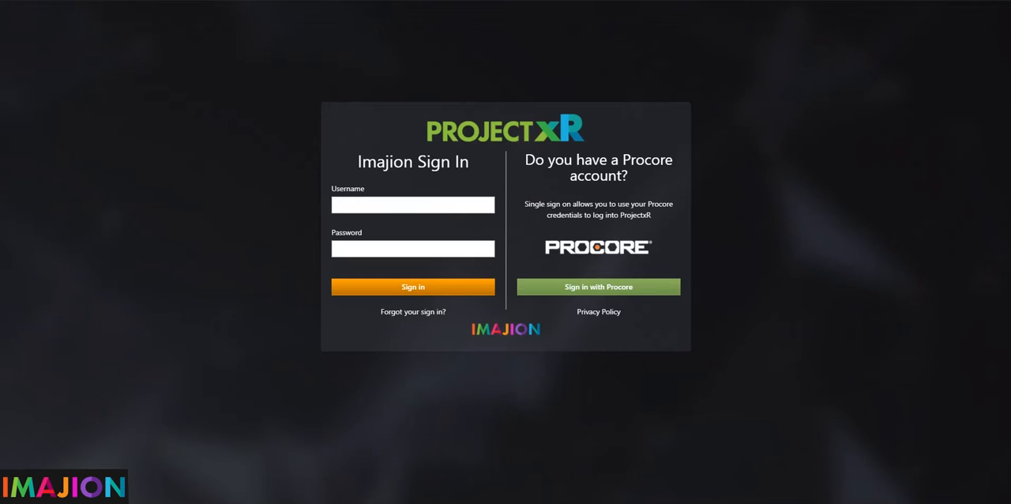
{"action": "mouse_move", "coordinate": [530, 293]}
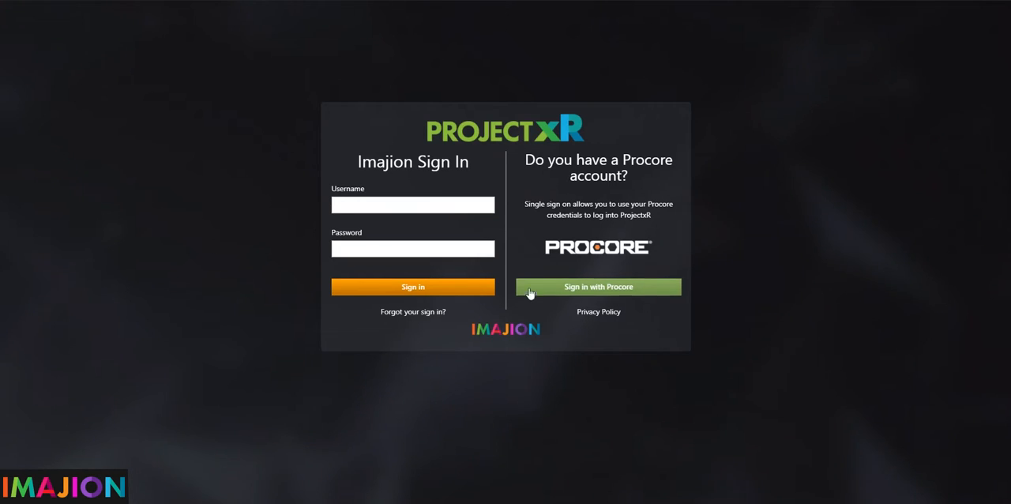
Step: Choose 'Sign in with Procore' on the Project XR sign-in screen
{"action": "left_click", "coordinate": [597, 287]}
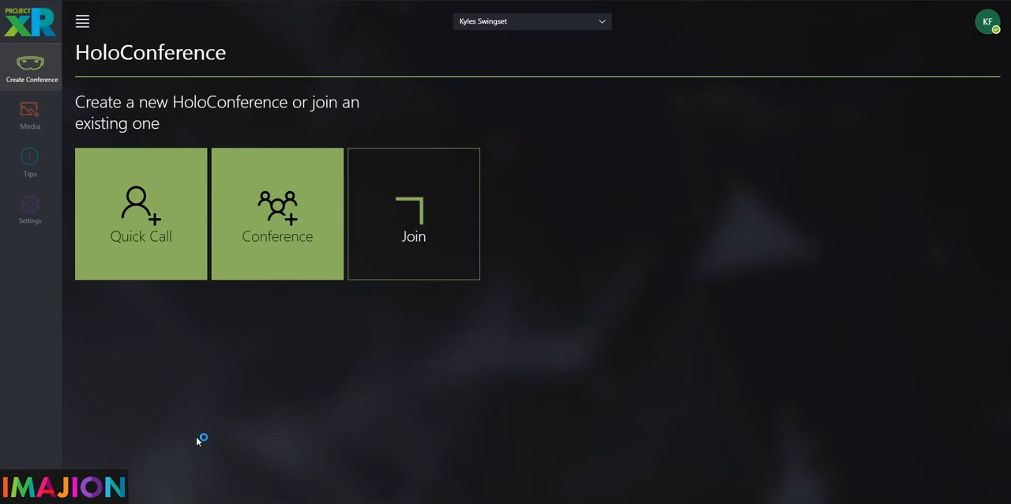
{"action": "mouse_move", "coordinate": [288, 370]}
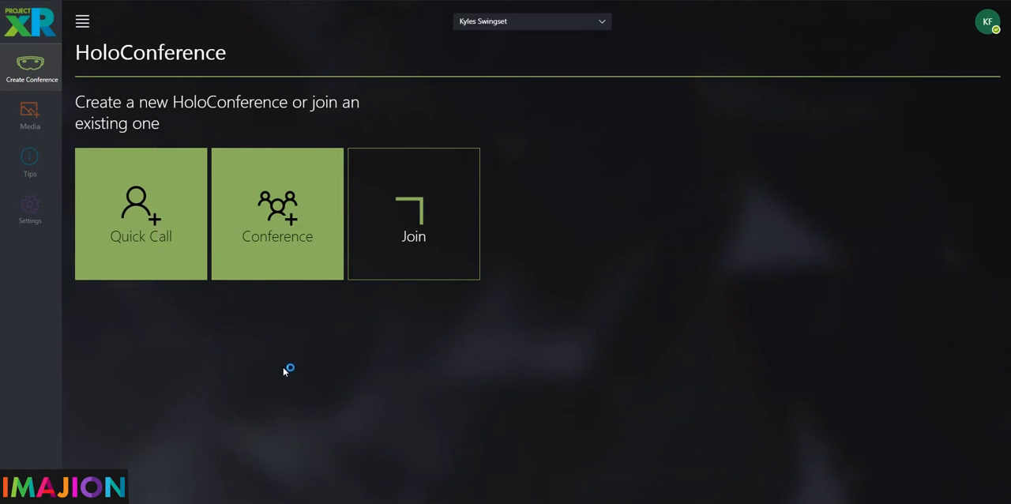
{"action": "mouse_move", "coordinate": [281, 270]}
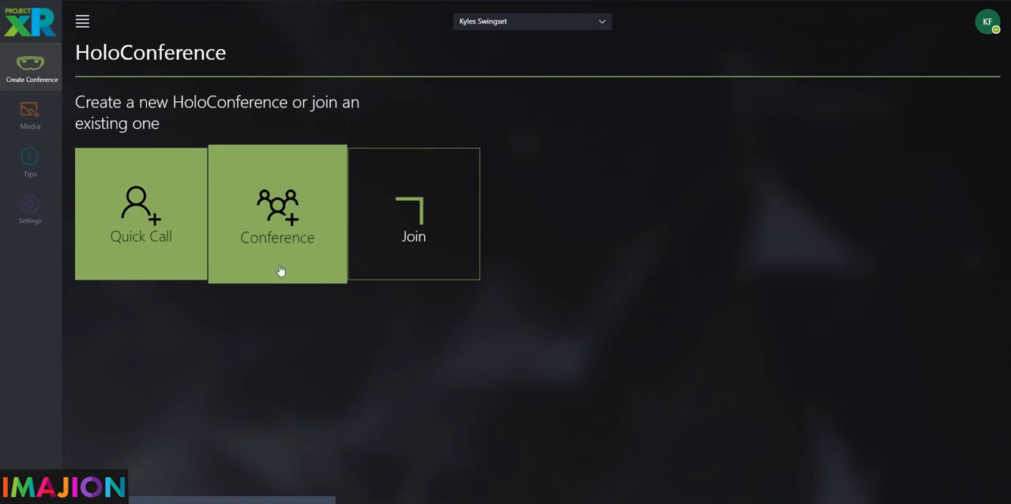
{"action": "mouse_move", "coordinate": [437, 271]}
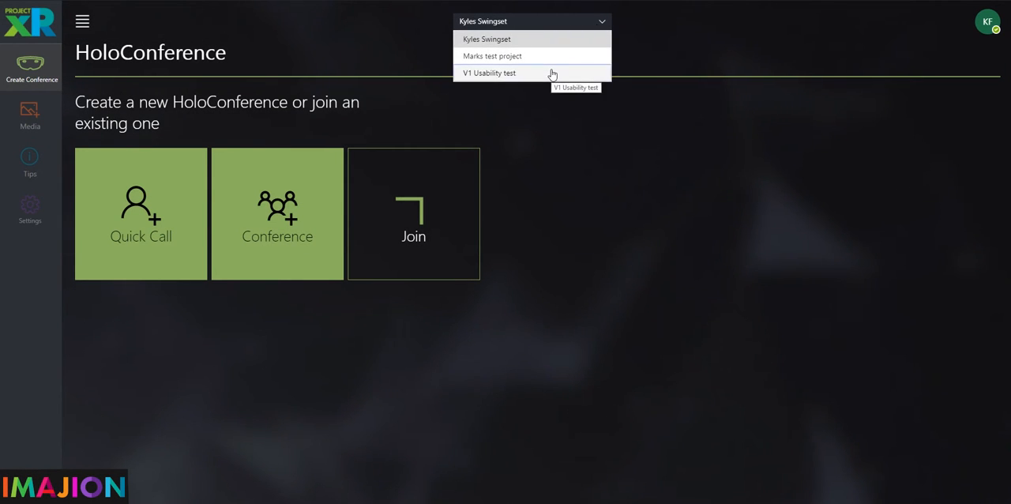
Step: Select 'V1 Usability test' from the project dropdown
{"action": "left_click", "coordinate": [489, 73]}
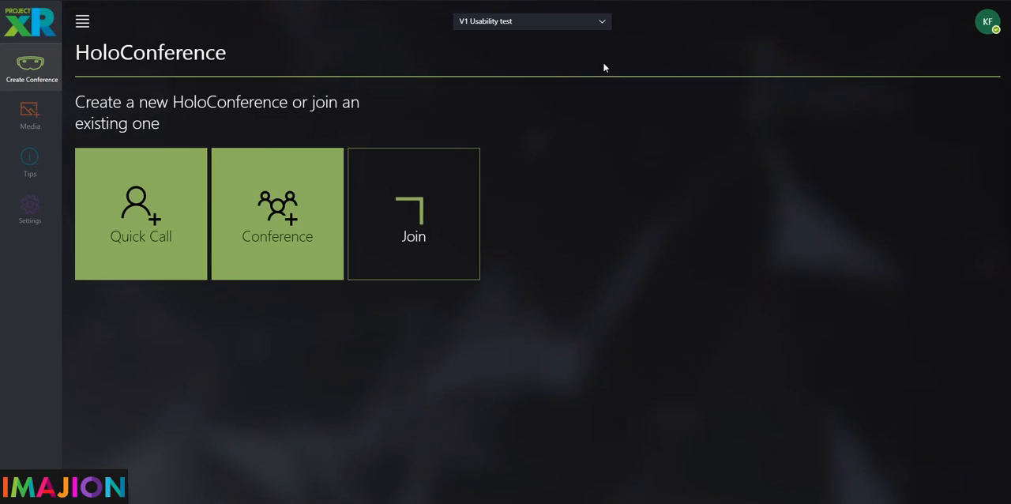
Step: Start a HoloConference call from the Conference tile
{"action": "left_click", "coordinate": [141, 214]}
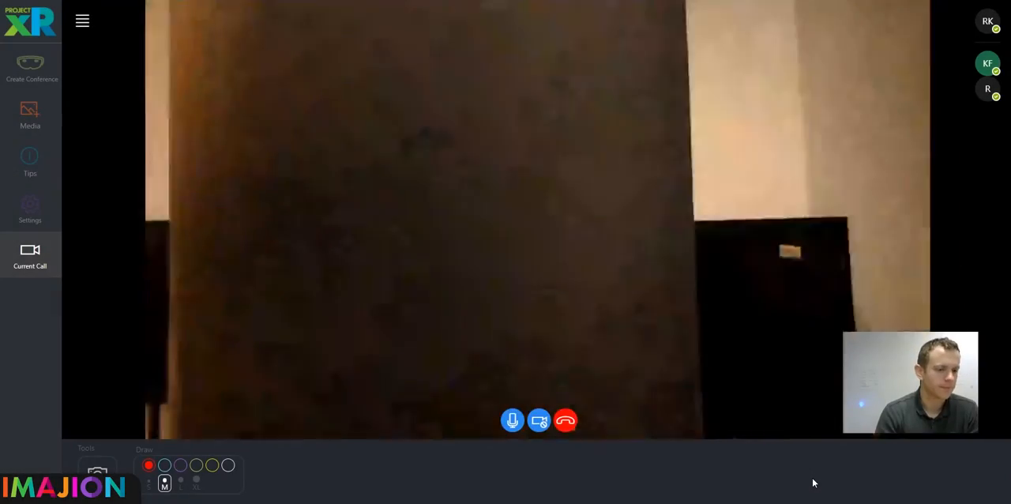